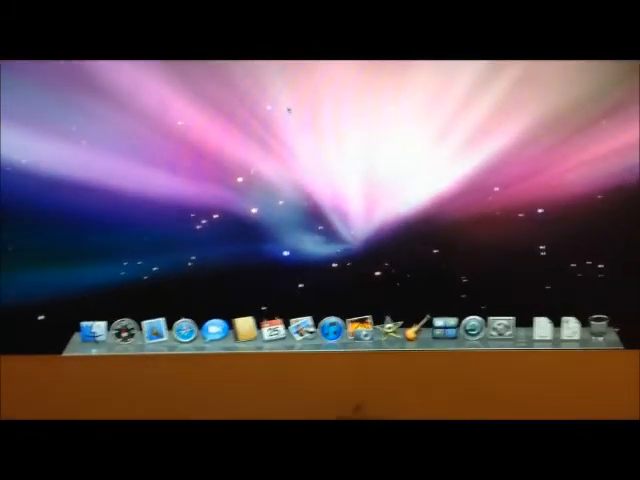
Turn AirPort on from the menu bar so nearby networks like xfinitywifi and HOME-ECB2 appear
left_click(438, 216)
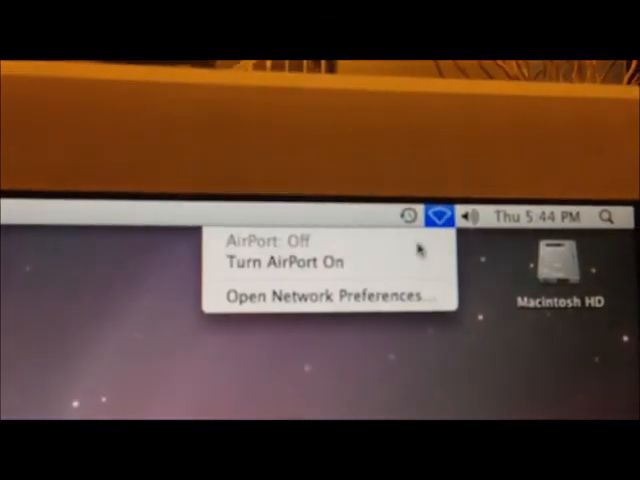
left_click(288, 263)
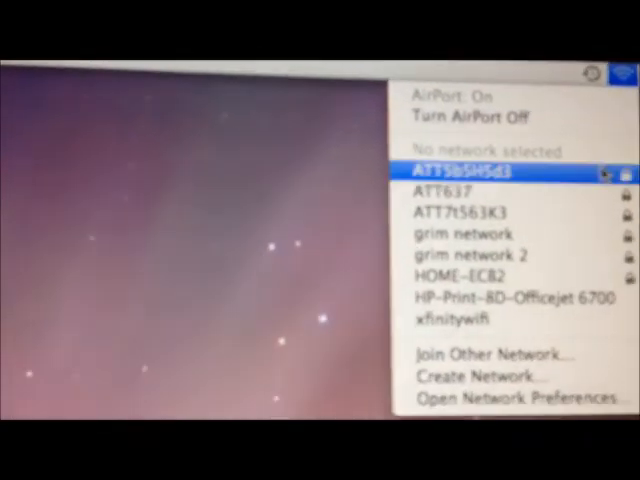